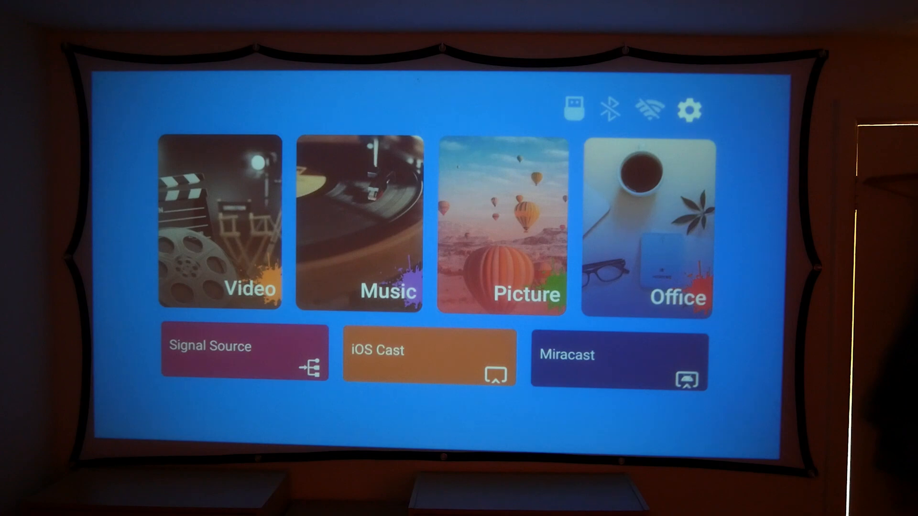
- From the gear Settings, view the WiFi network scan, then open the Bluetooth on/off page
left_click(689, 110)
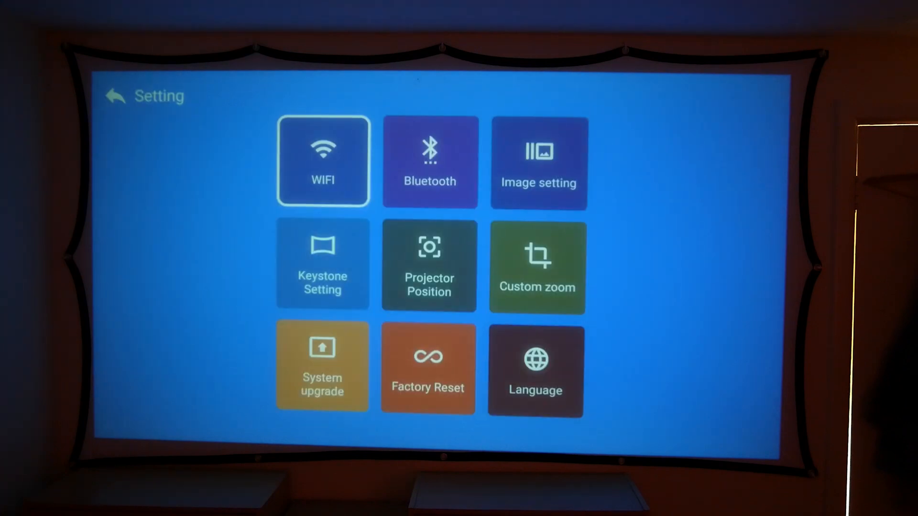
left_click(323, 161)
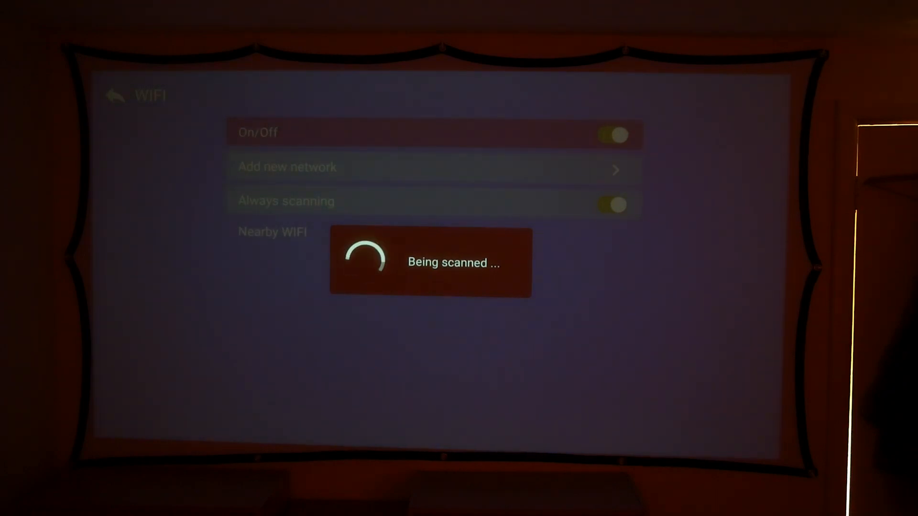
left_click(115, 96)
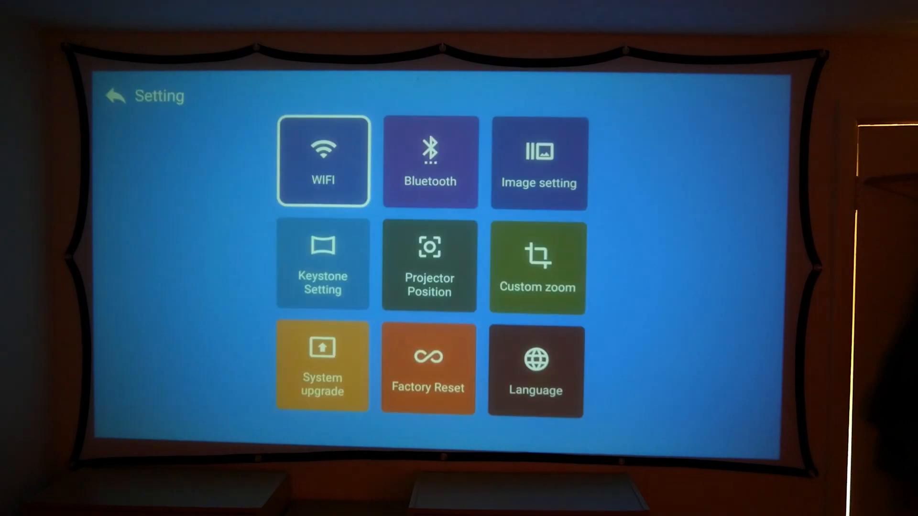
left_click(430, 162)
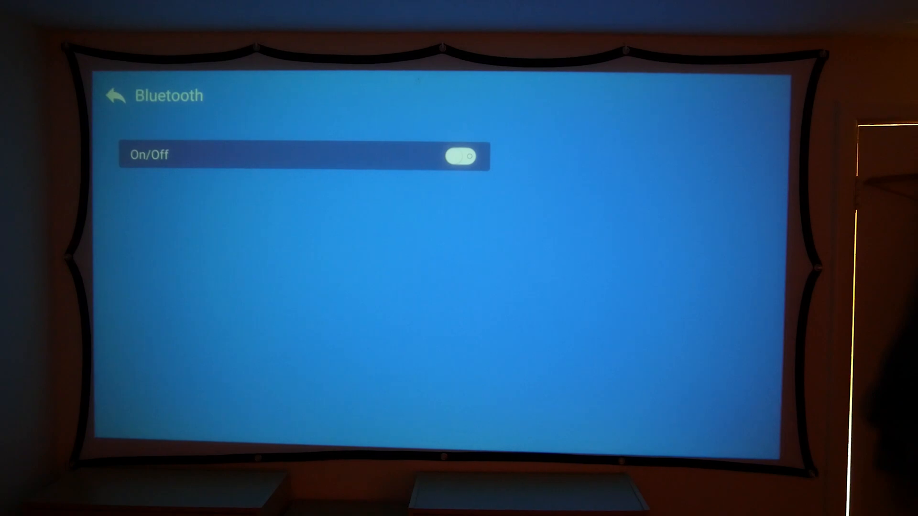
- Review the Image setting page's picture mode, brightness and contrast options
left_click(115, 96)
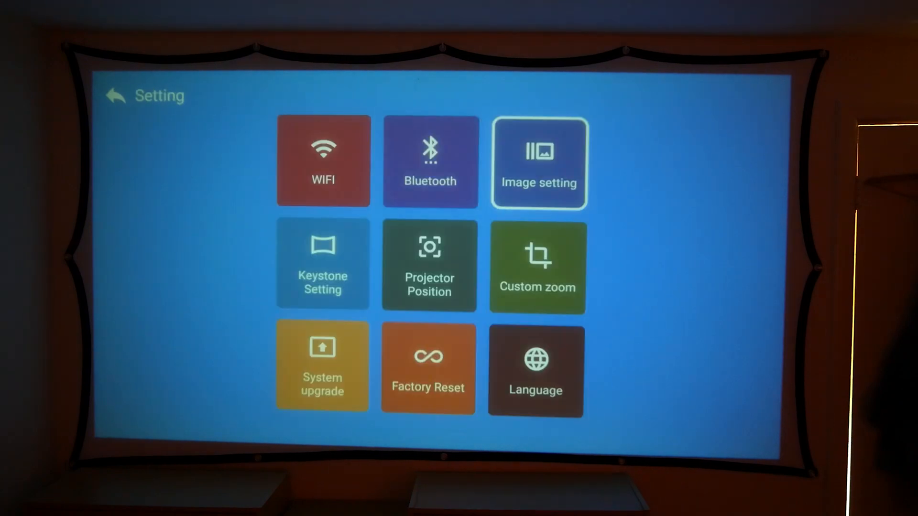
left_click(539, 163)
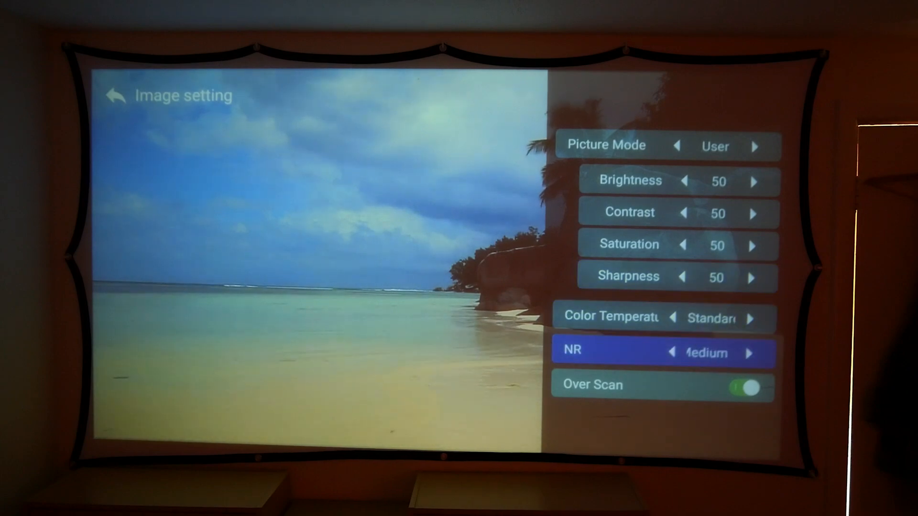
left_click(672, 353)
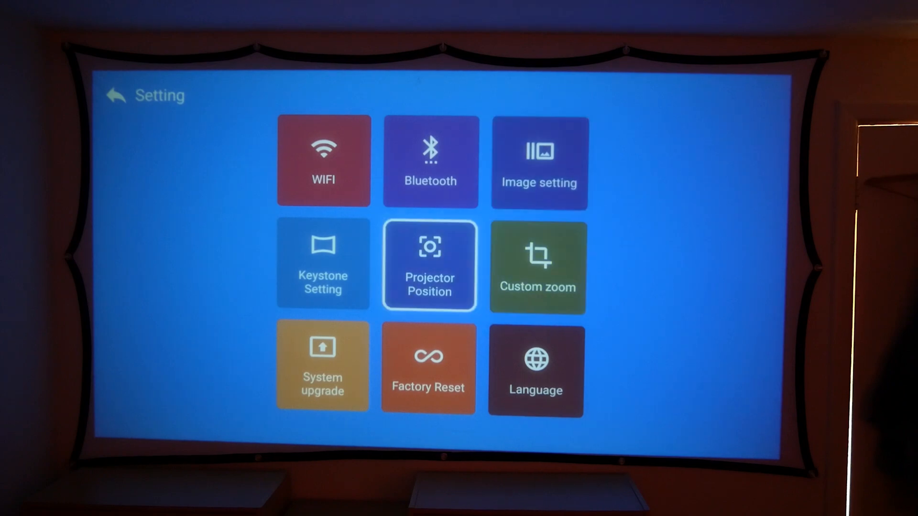
- Preview the Front-Ceiling and Rear-Ceiling orientations on Projector Position, keeping Rear selected
left_click(322, 265)
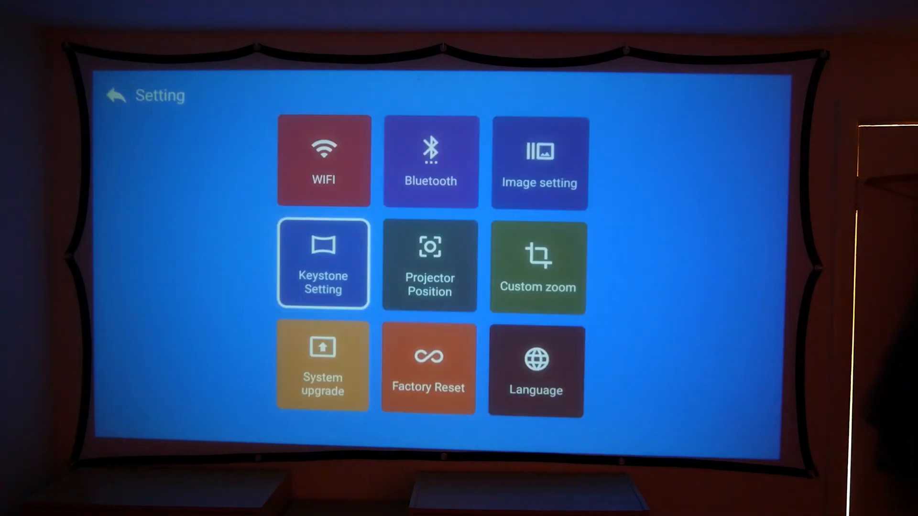
left_click(430, 266)
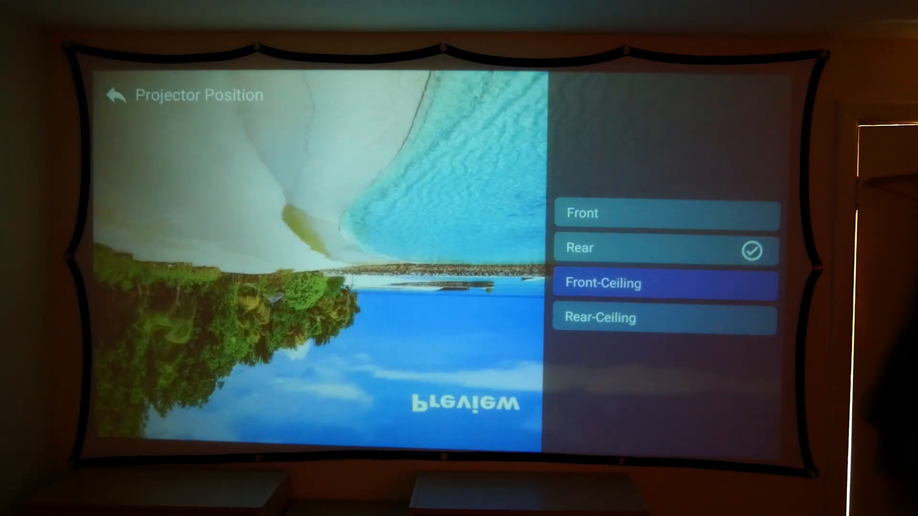
left_click(664, 317)
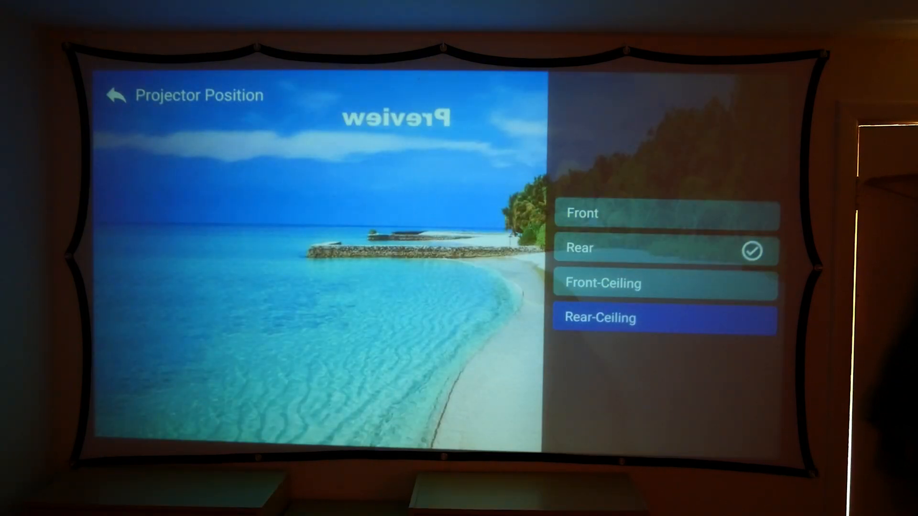
left_click(664, 247)
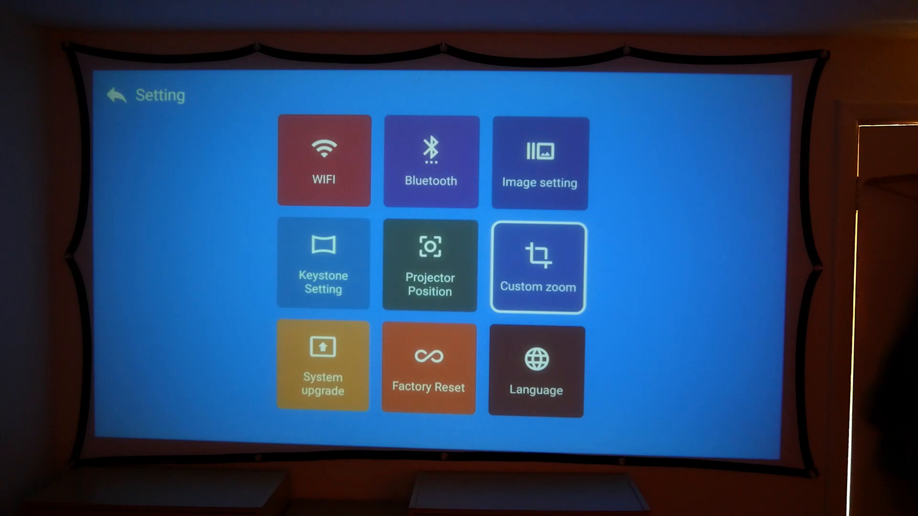
- Try Custom zoom's Horizontal Zoom at 8, 20, 25 and 12, ending at 5
left_click(536, 266)
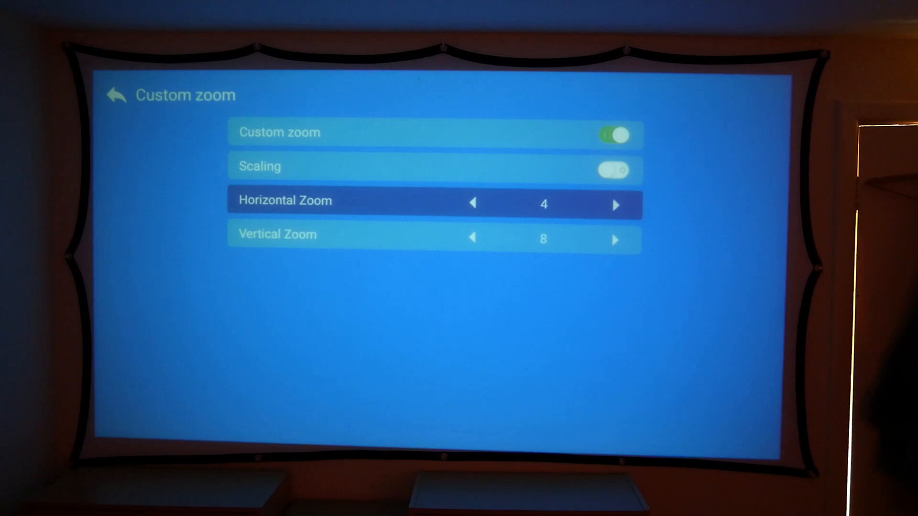
left_click(615, 205)
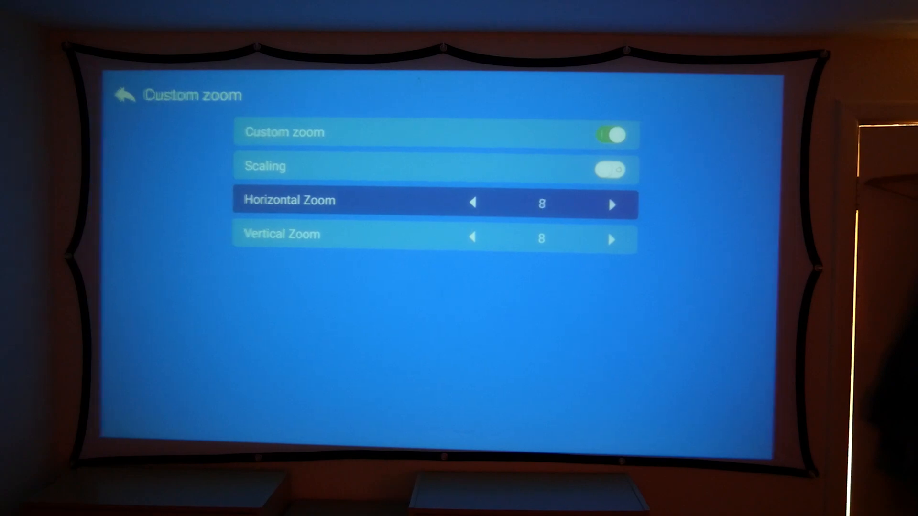
left_click(611, 204)
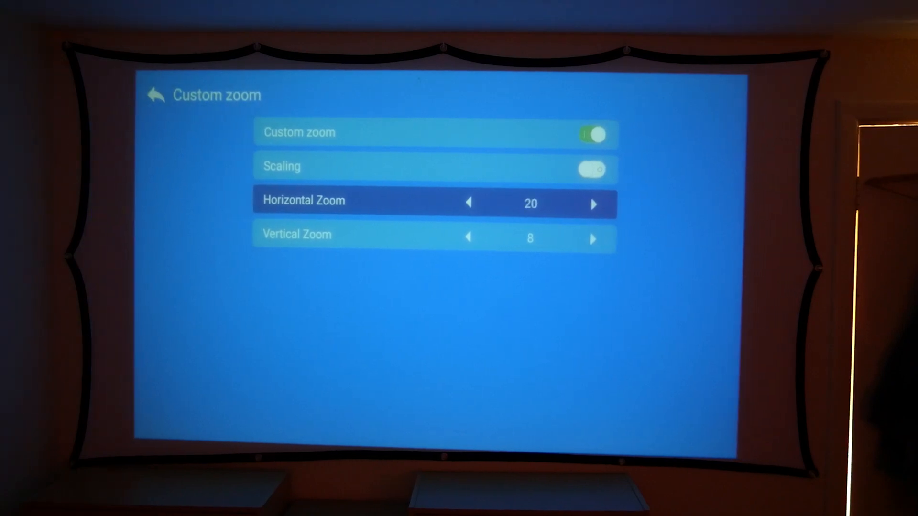
left_click(592, 204)
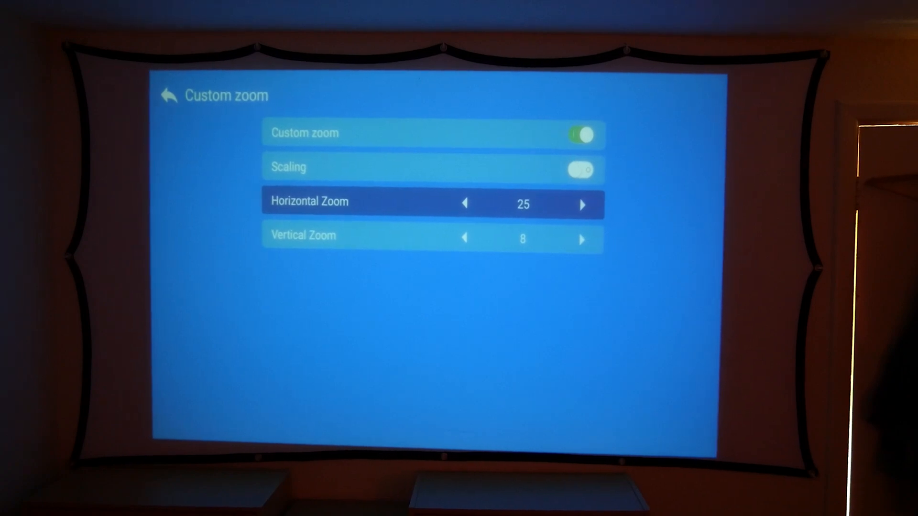
left_click(465, 204)
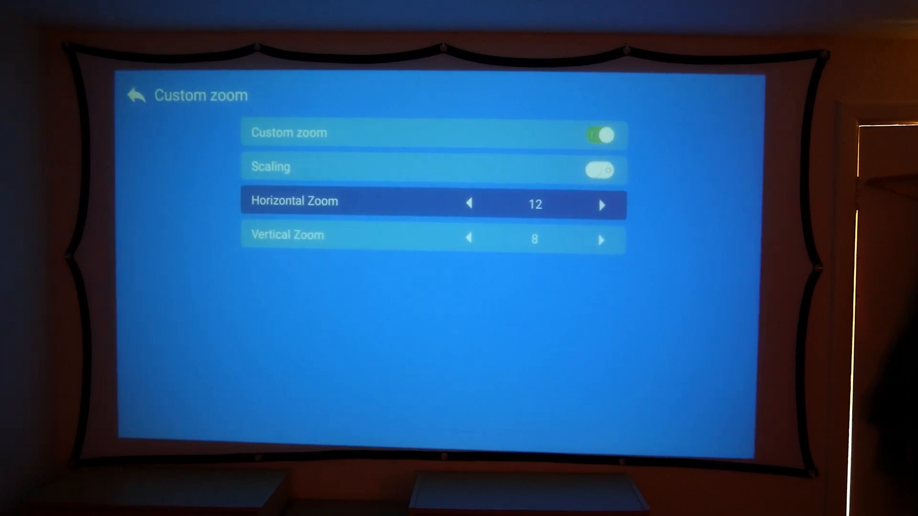
left_click(469, 205)
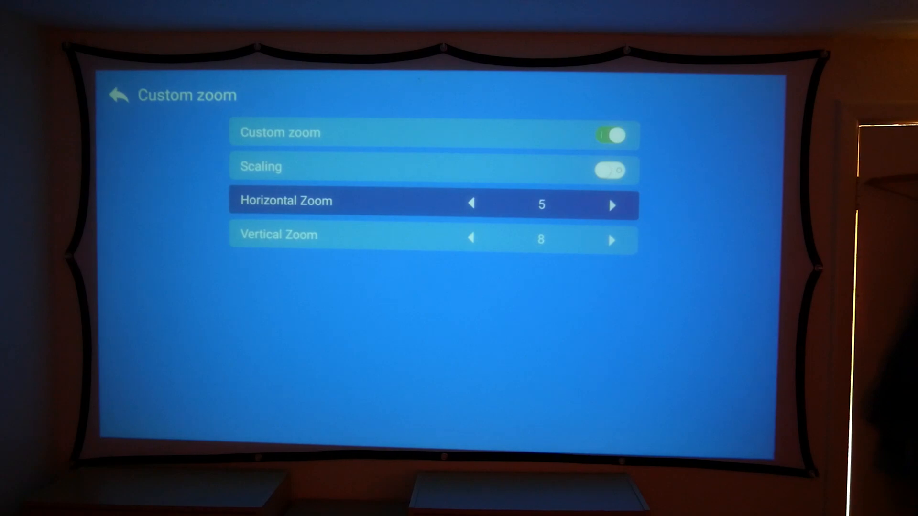
left_click(472, 205)
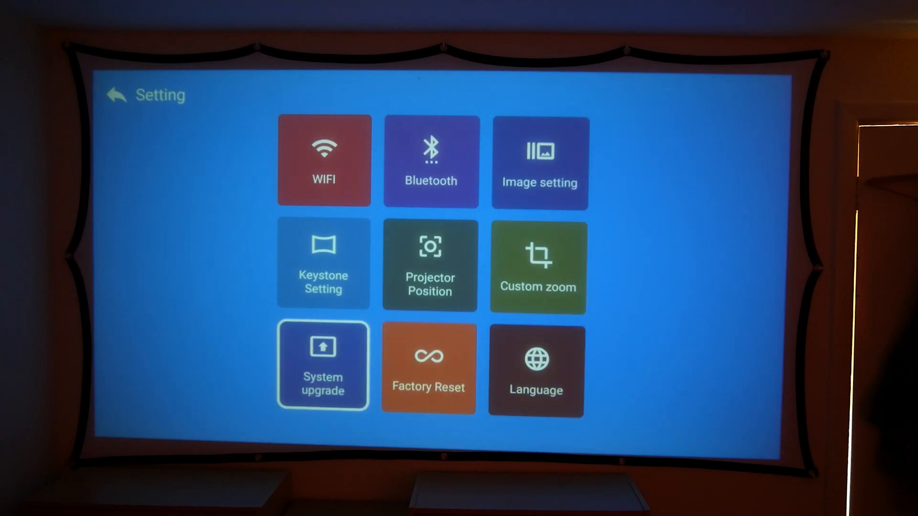
- View the Language list, keeping English (United States), then exit to the home screen
left_click(322, 365)
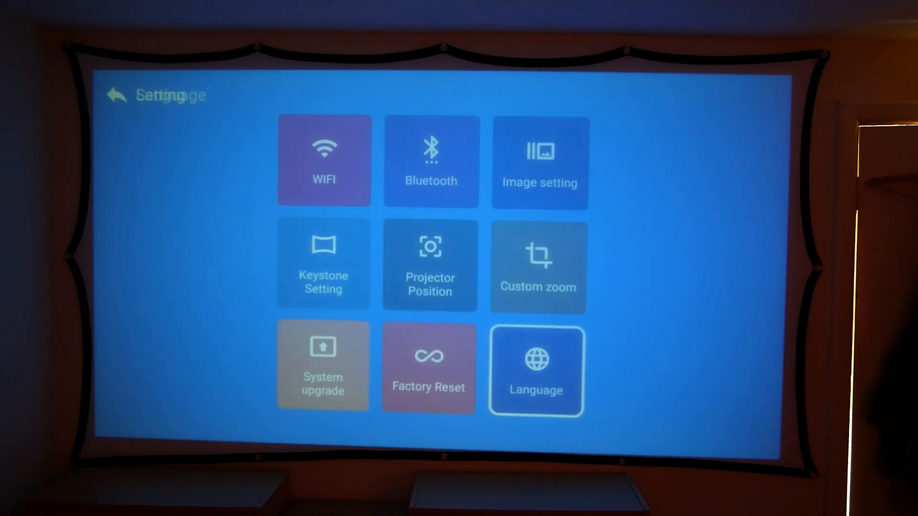
left_click(535, 370)
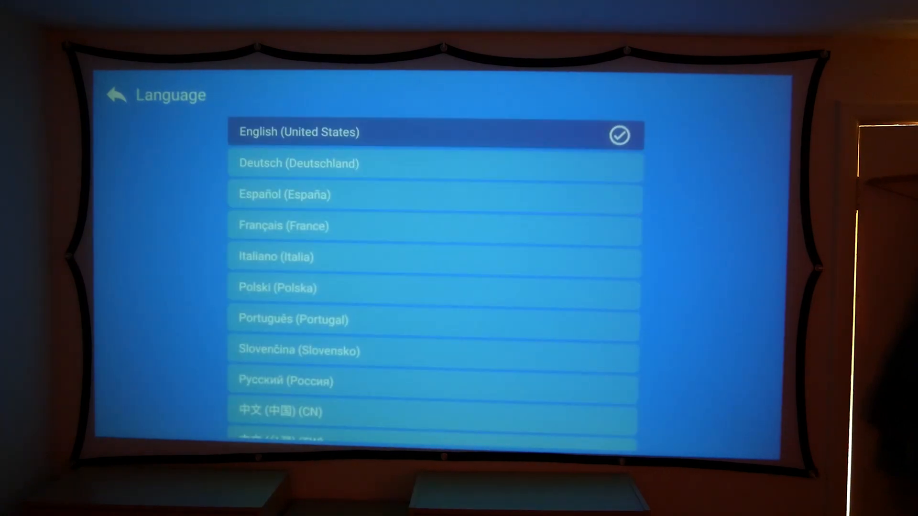
left_click(115, 94)
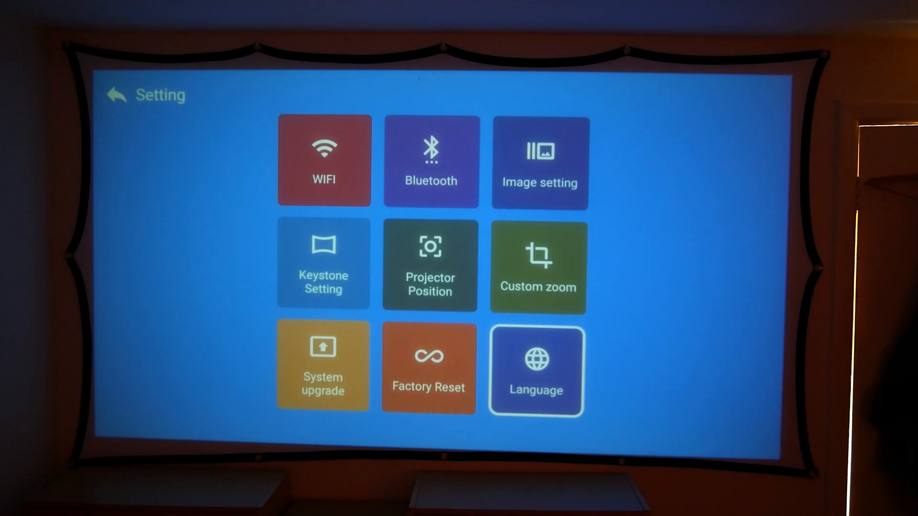
left_click(115, 94)
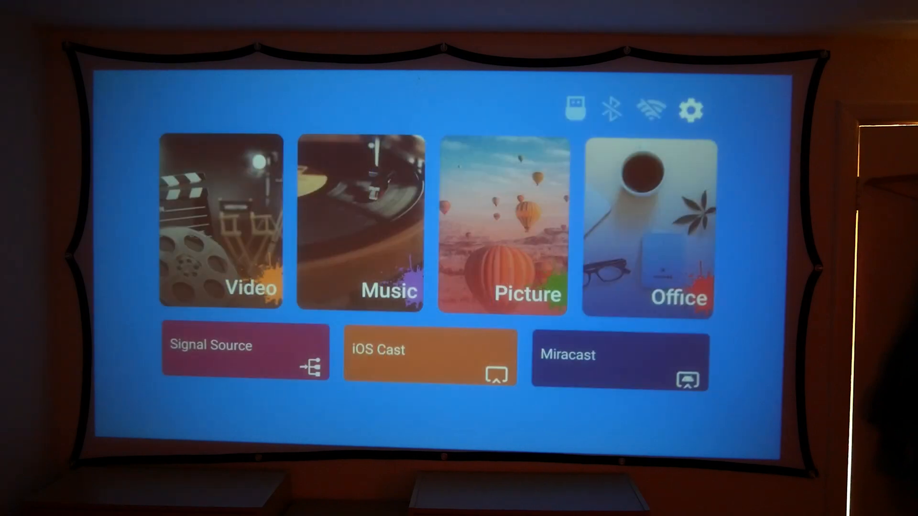